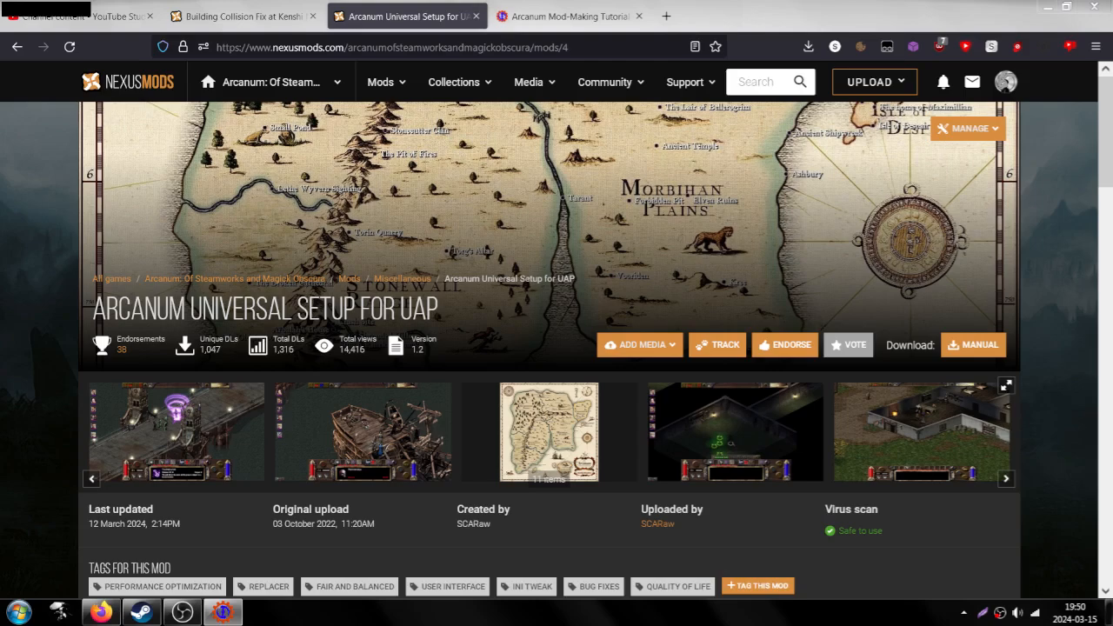
- Skim the Arcanum Universal Setup for UAP install instructions, then switch to the Steam library
scroll(down, 3)
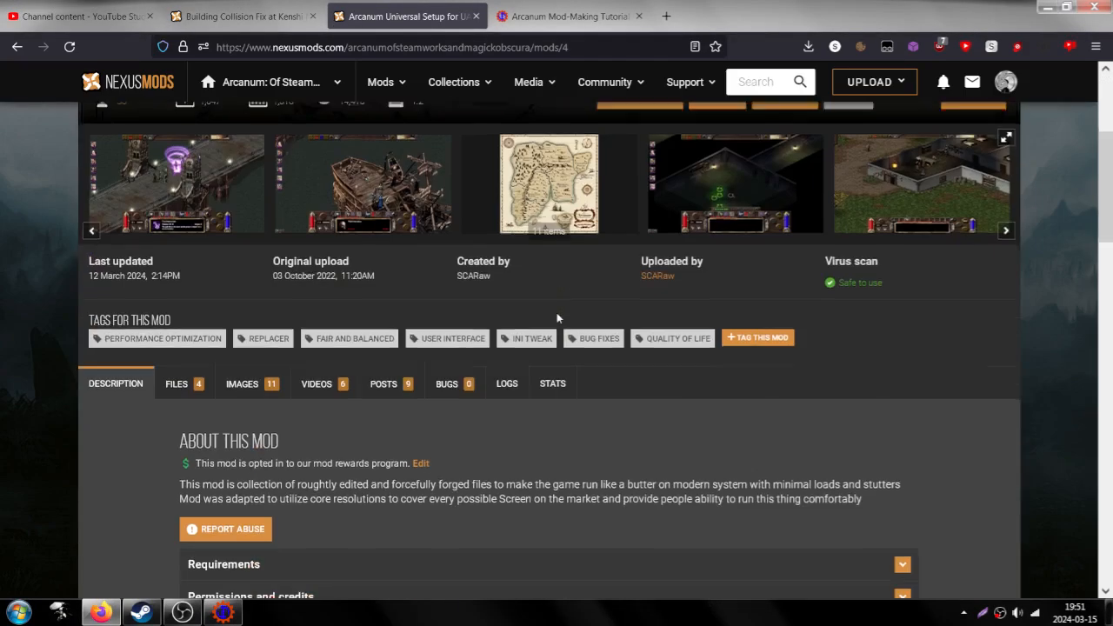
scroll(down, 3)
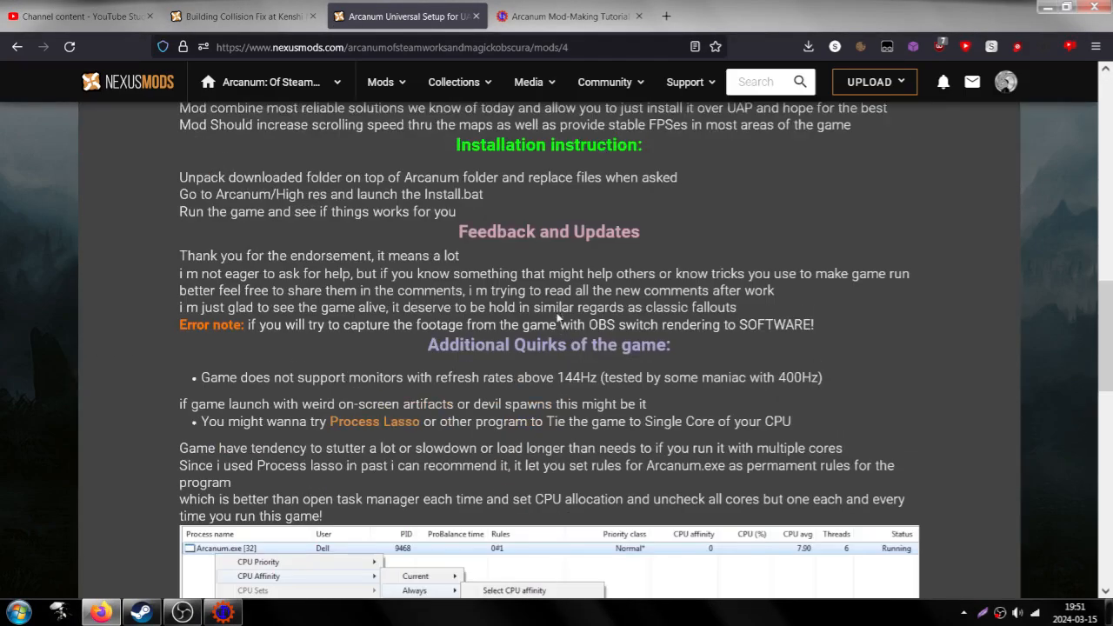
scroll(up, 3)
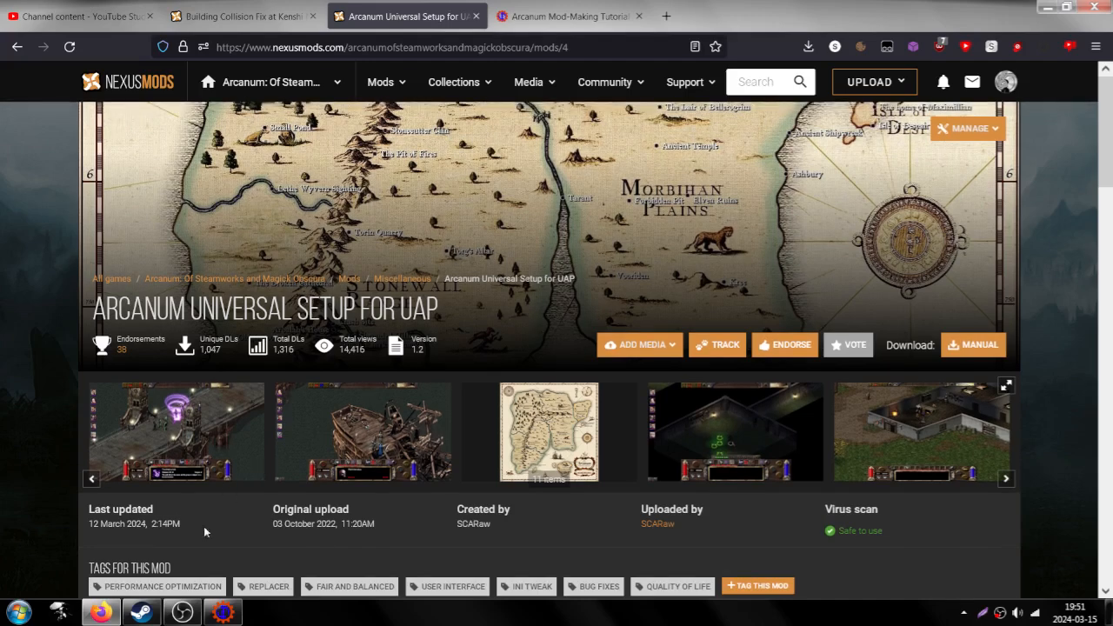
click(140, 612)
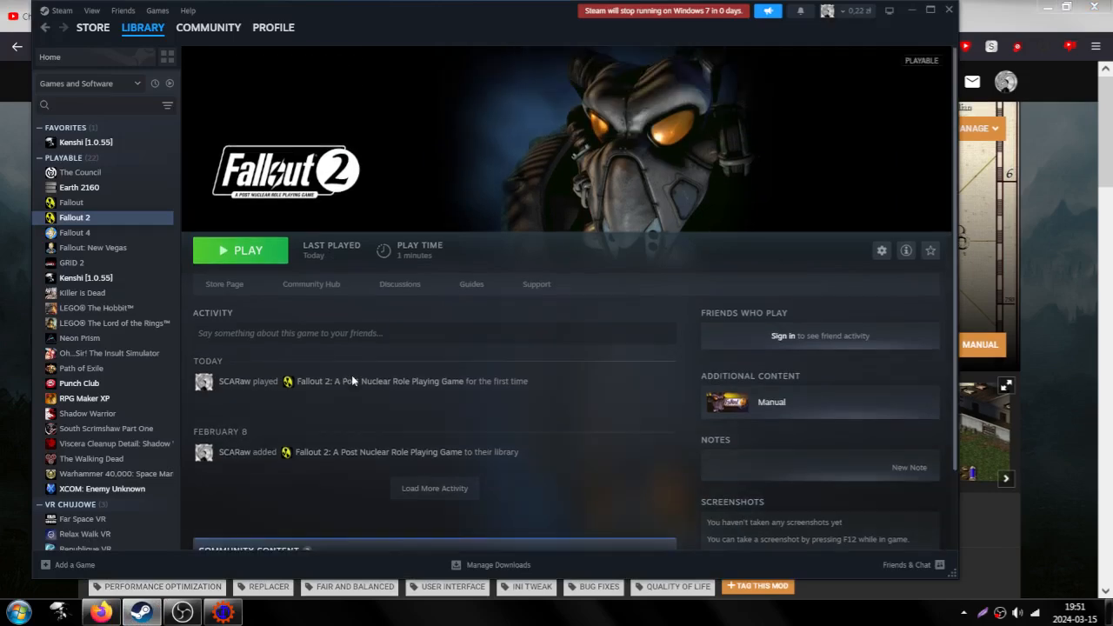
- Scroll the Fallout 2 library page and hit PLAY to bring up the launch options
scroll(down, 3)
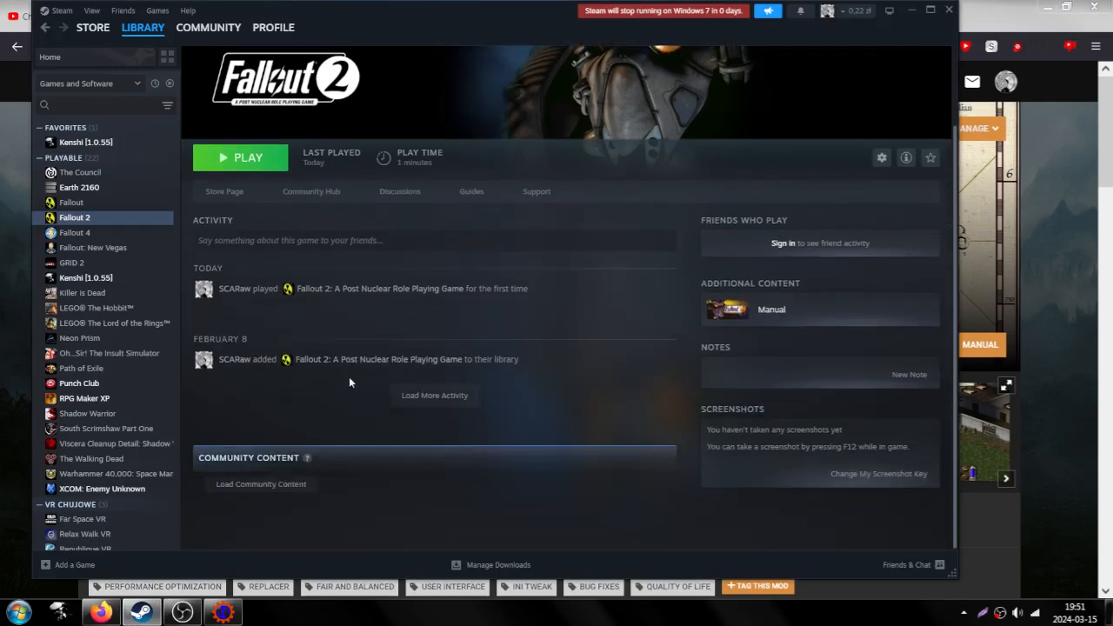
mouse_move(474, 189)
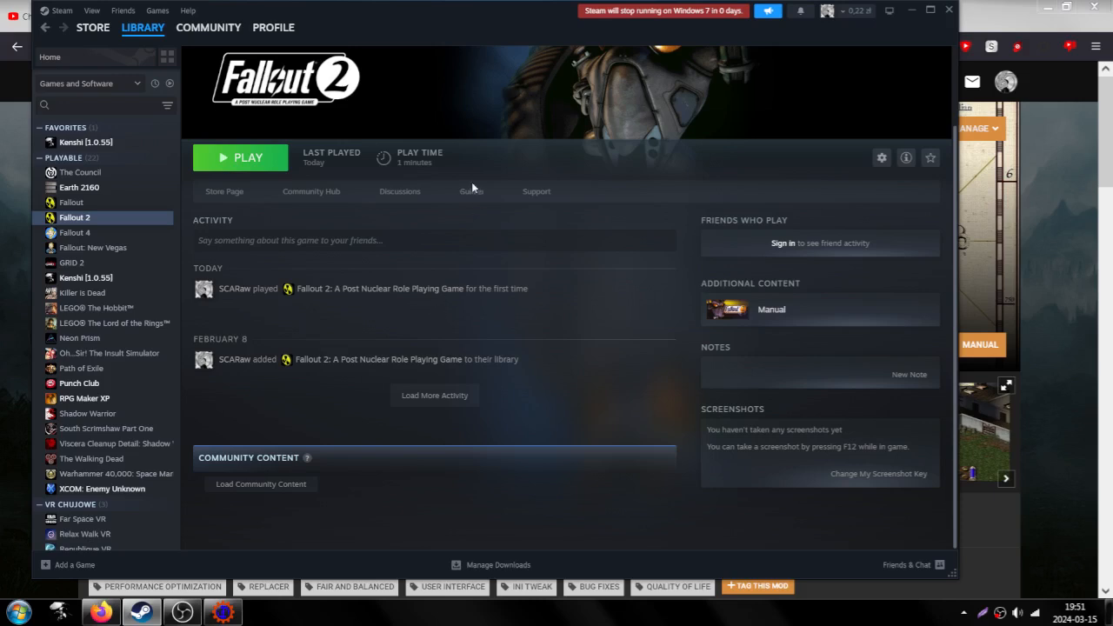
mouse_move(225, 191)
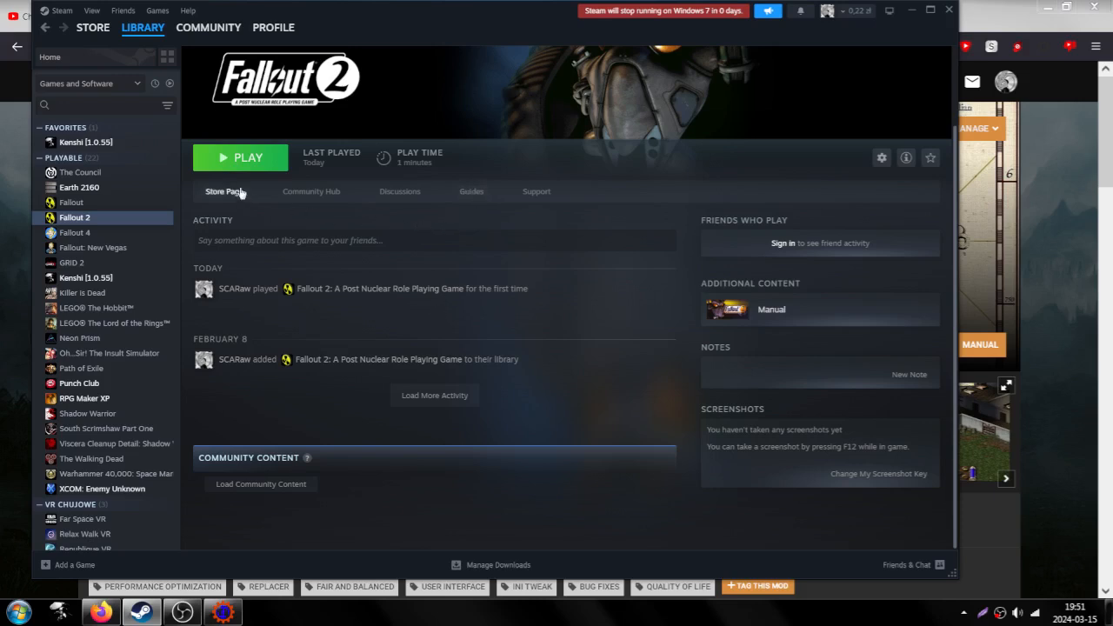
click(248, 157)
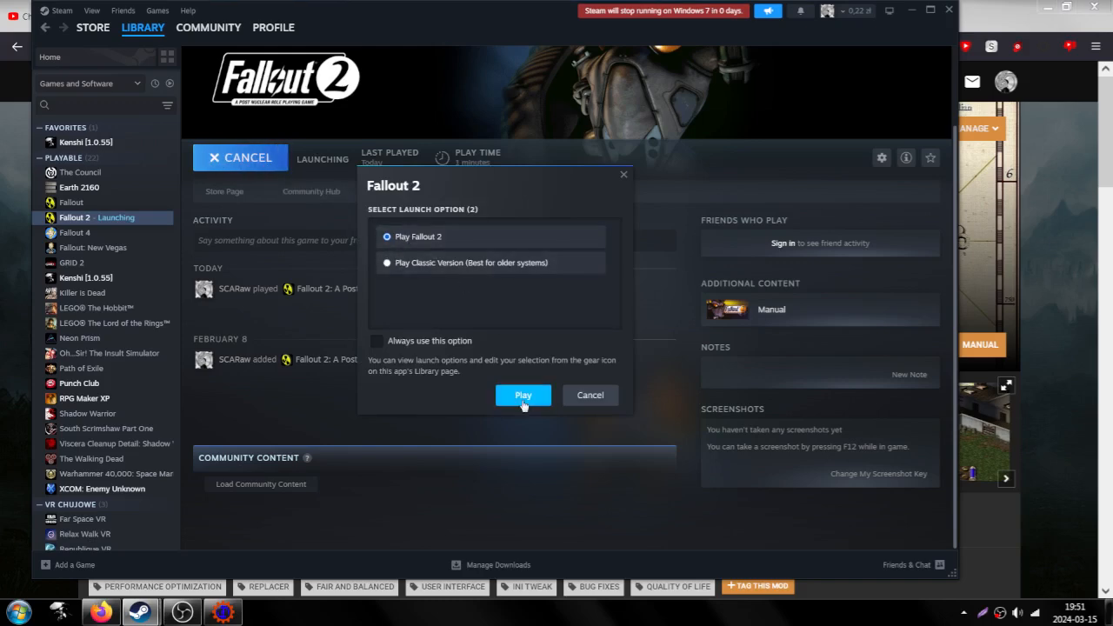
- Launch 'Play Fallout 2', and once it closes, return to the Nexus Mods page in Firefox
click(523, 395)
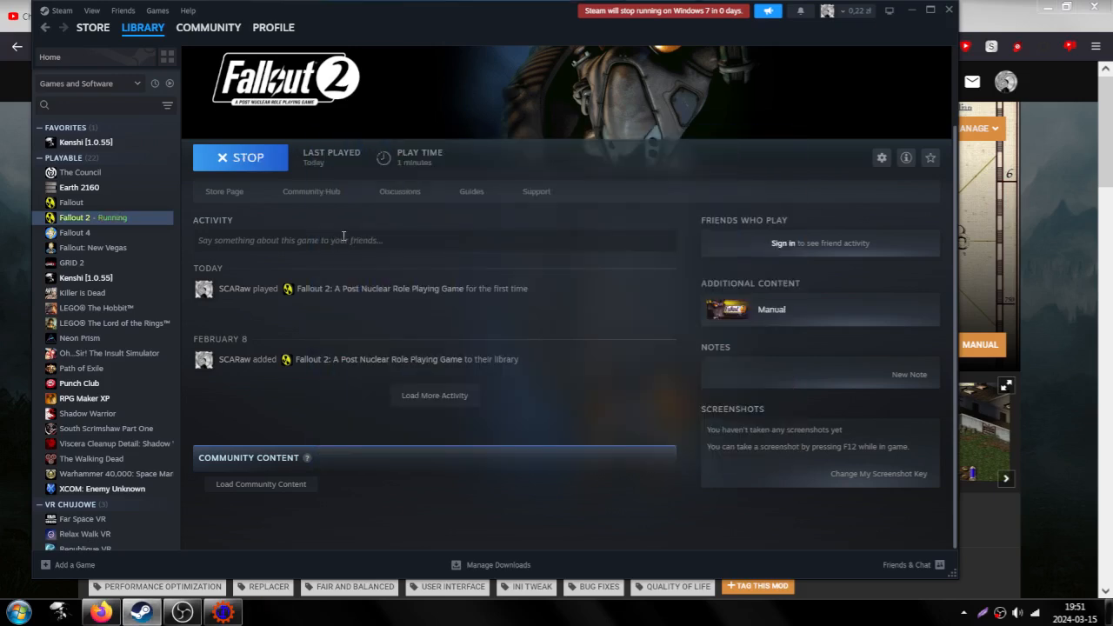
click(240, 158)
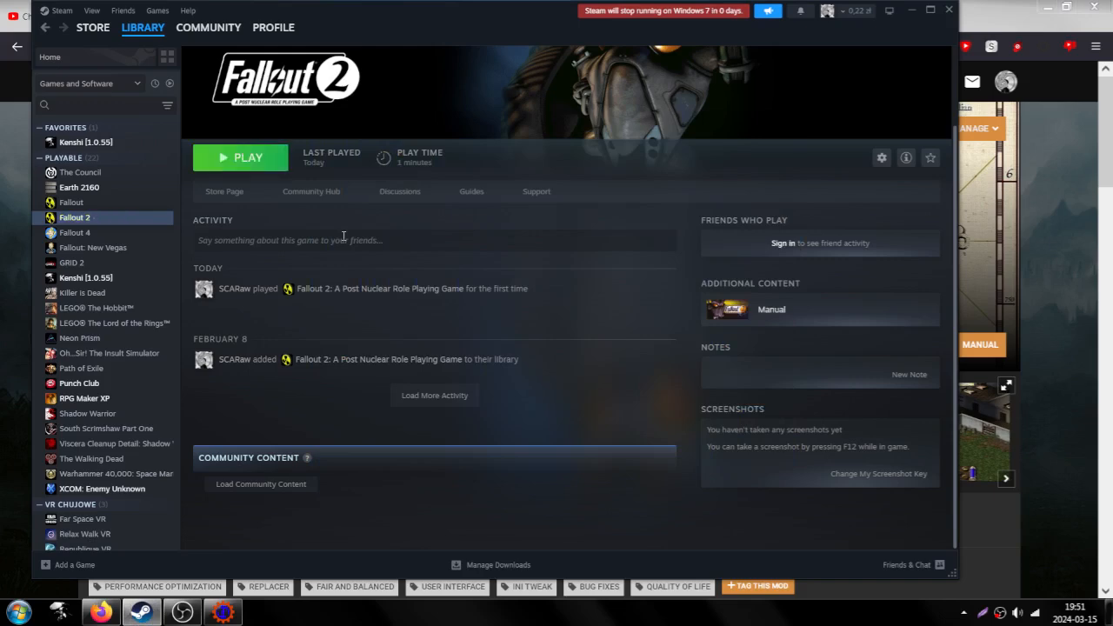
mouse_move(79, 338)
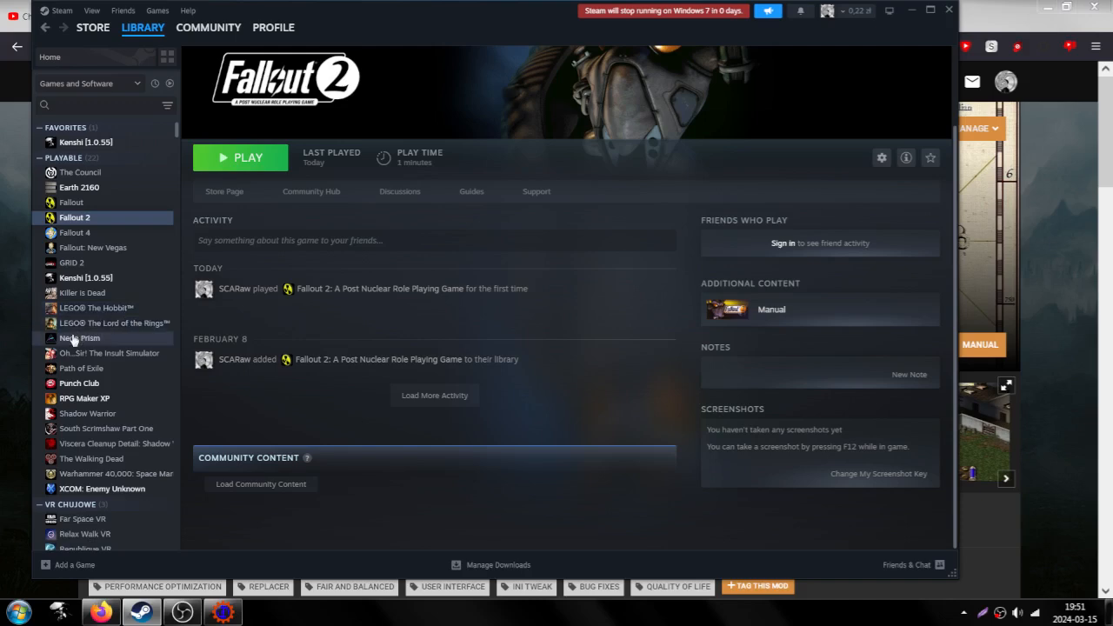
click(99, 611)
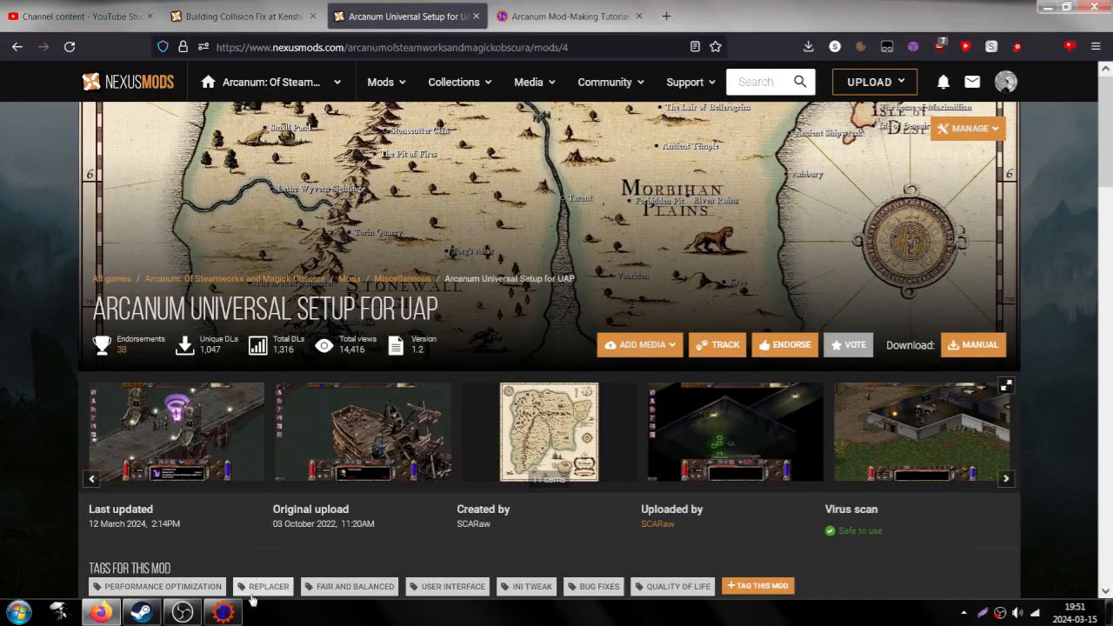